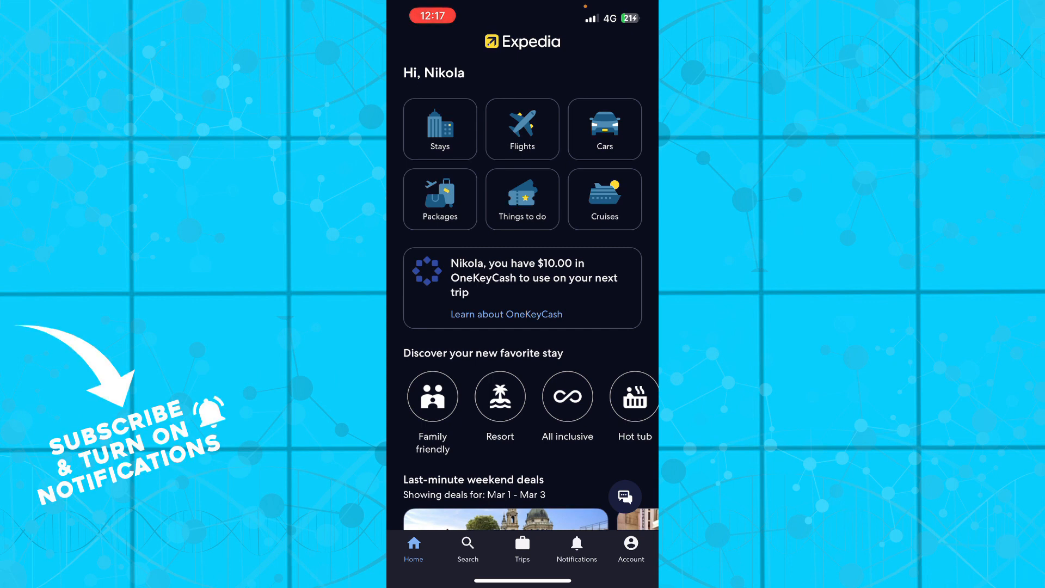
Scroll through the home stay categories and weekend deals, then switch to the Search page
scroll("down", 3)
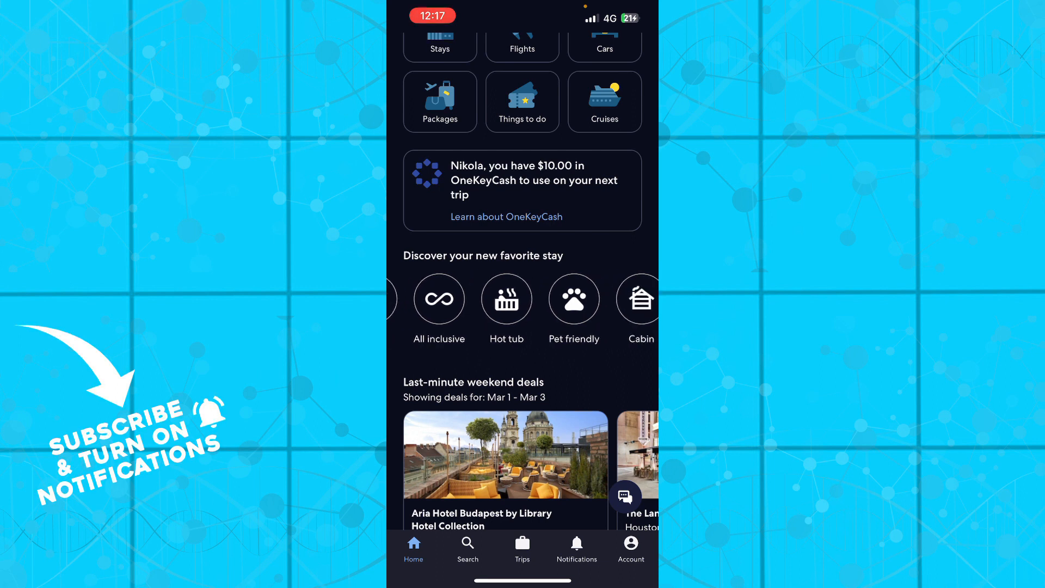
scroll("left", 3)
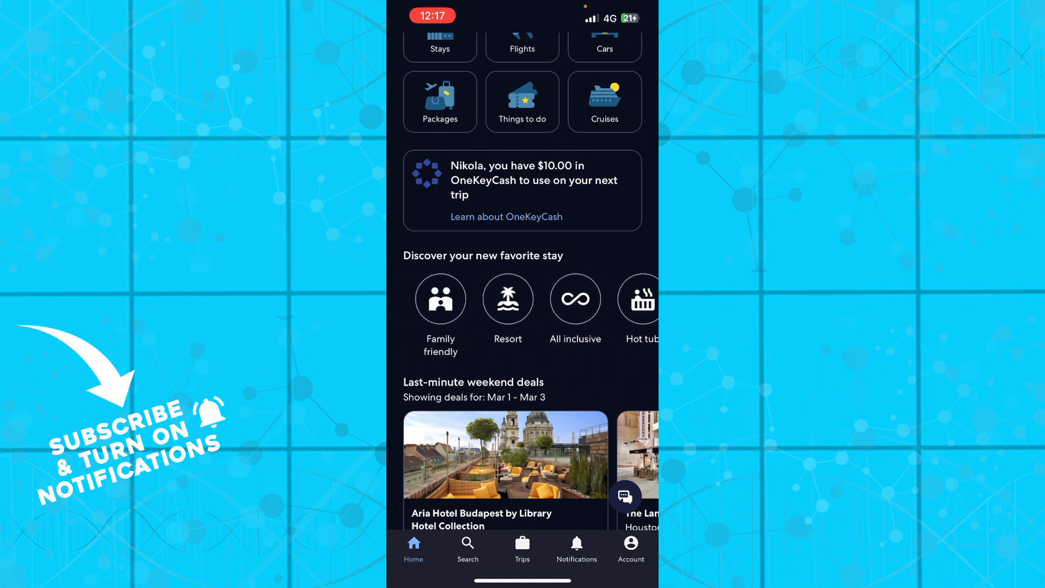
left_click(467, 546)
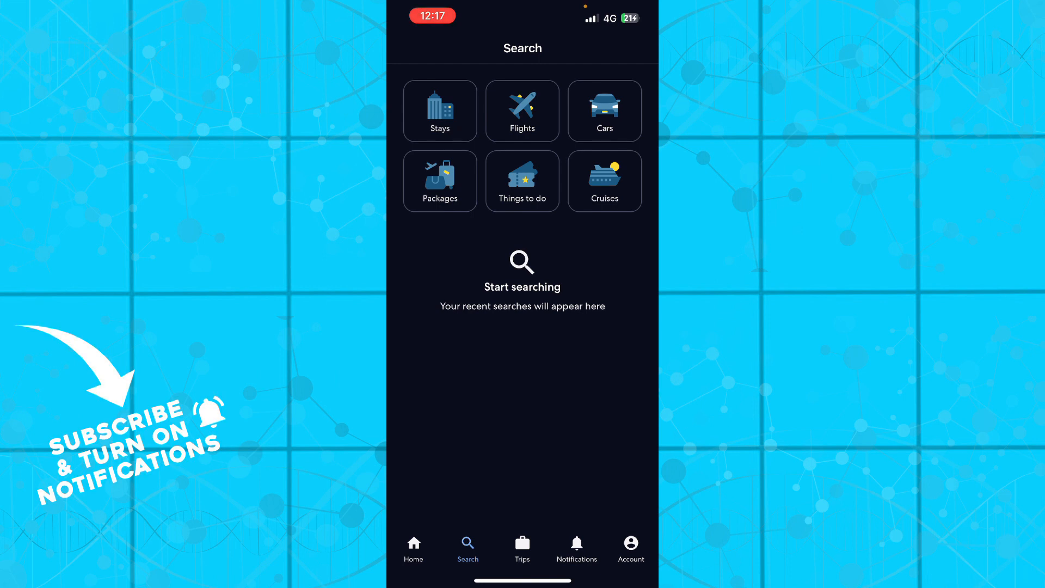
Visit the empty Trips list, the Notifications page, and the Account overview in turn
left_click(521, 546)
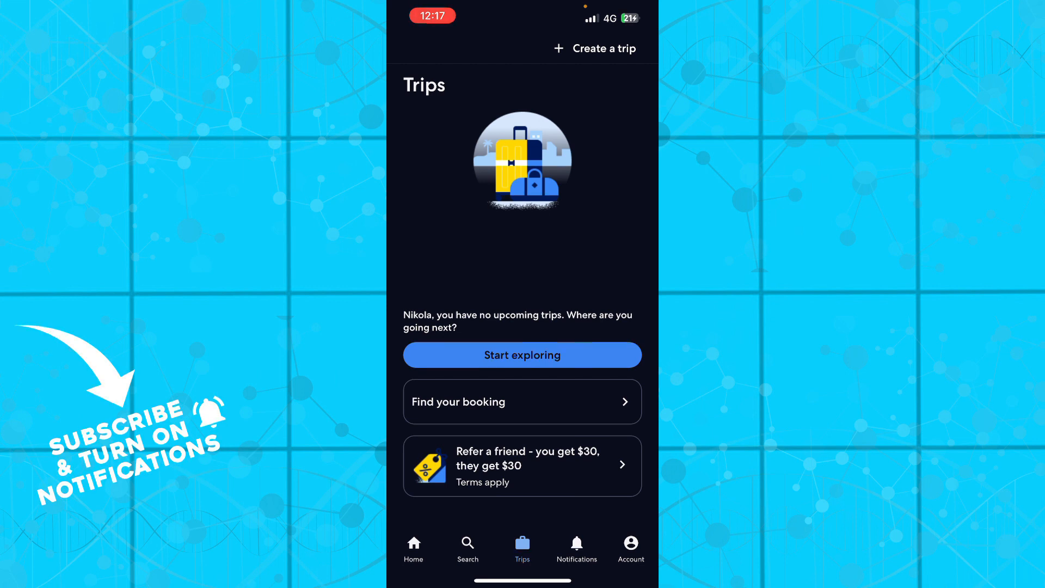
left_click(576, 546)
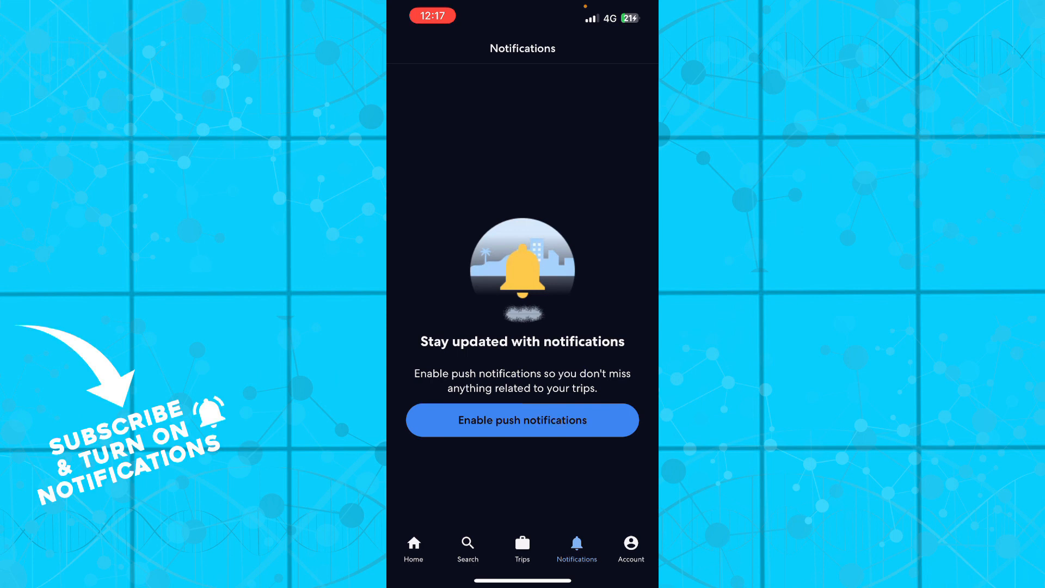
left_click(630, 546)
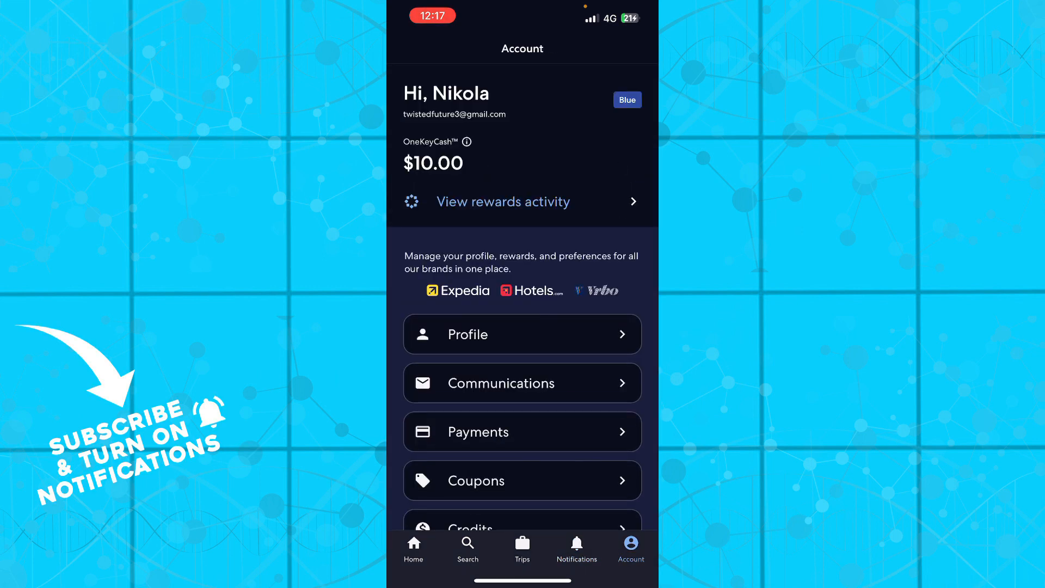
Scroll the Account overview with the $10.00 OneKeyCash balance, then return to Home
scroll("down", 3)
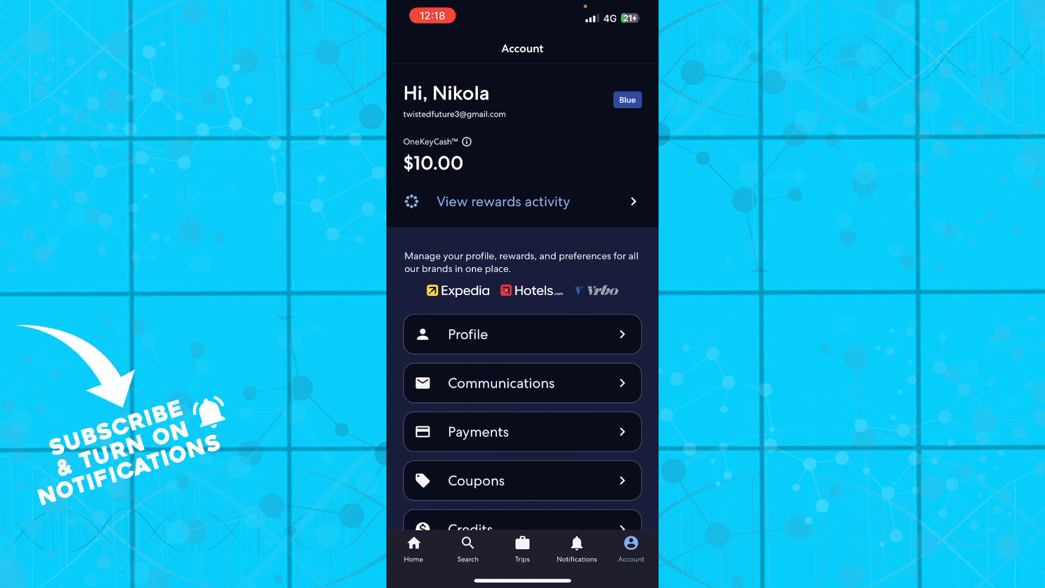
left_click(414, 547)
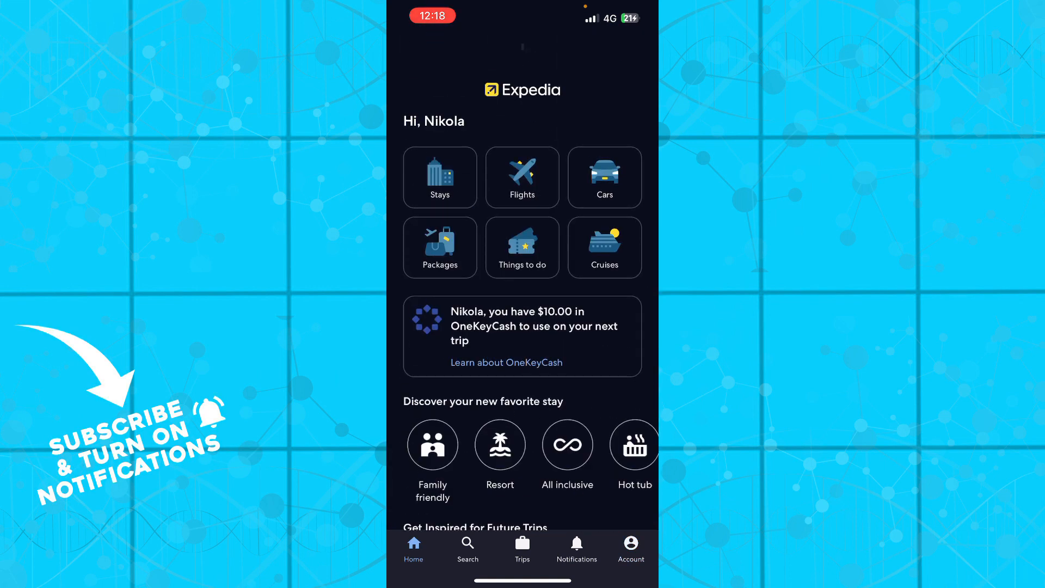